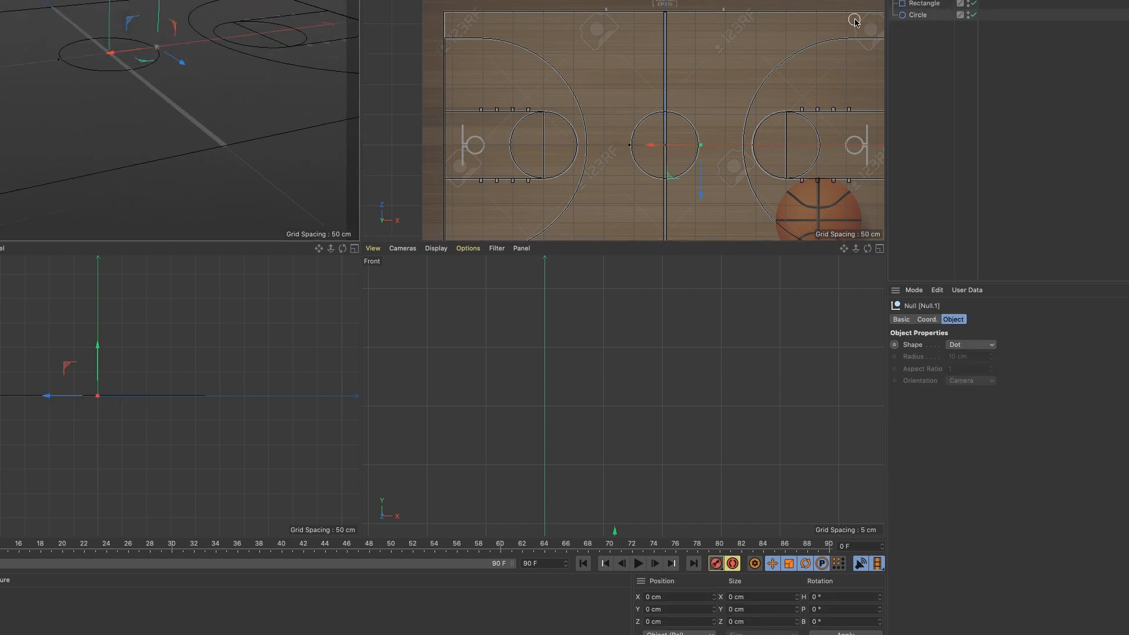
Set the Rectangle spline's Plane to XZ so it lies flat on the court floor
{"action": "left_click", "coordinate": [924, 3]}
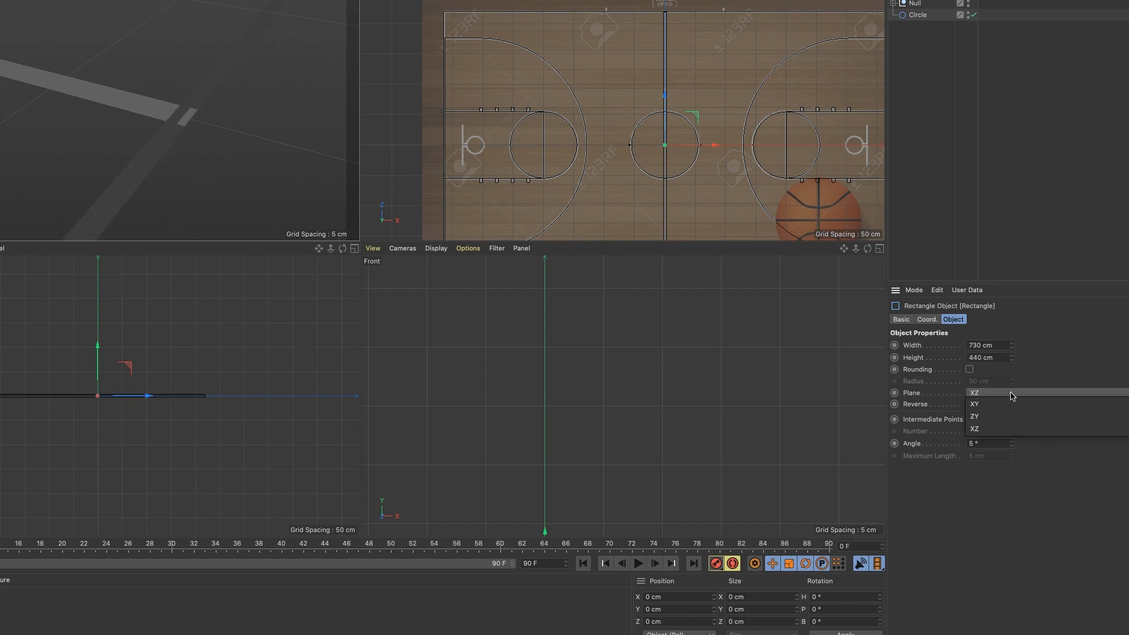
{"action": "left_click", "coordinate": [974, 392]}
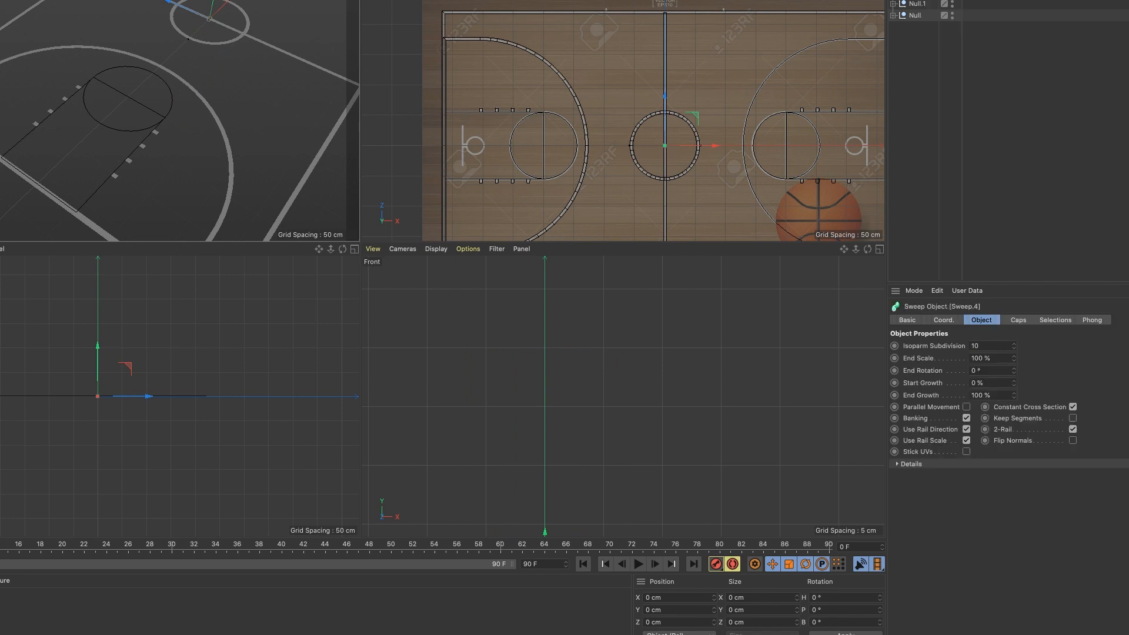
Select the editable Rectangle.2 spline and switch to Point mode to reshape the key area
{"action": "left_click", "coordinate": [933, 4]}
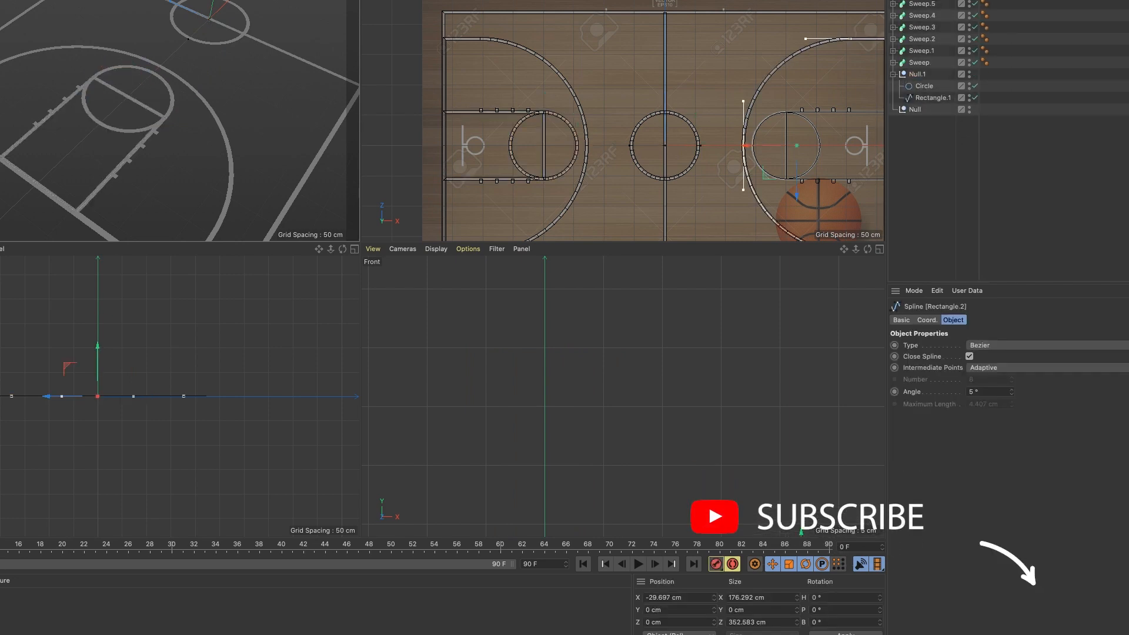
{"action": "left_click", "coordinate": [924, 86]}
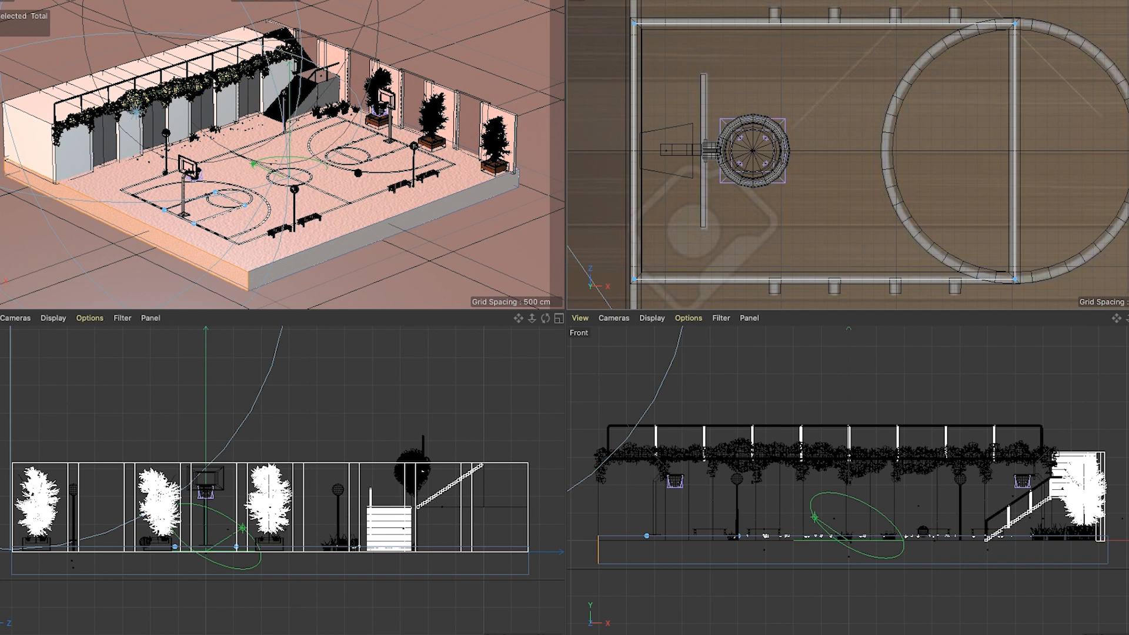
{"action": "mouse_move", "coordinate": [349, 579]}
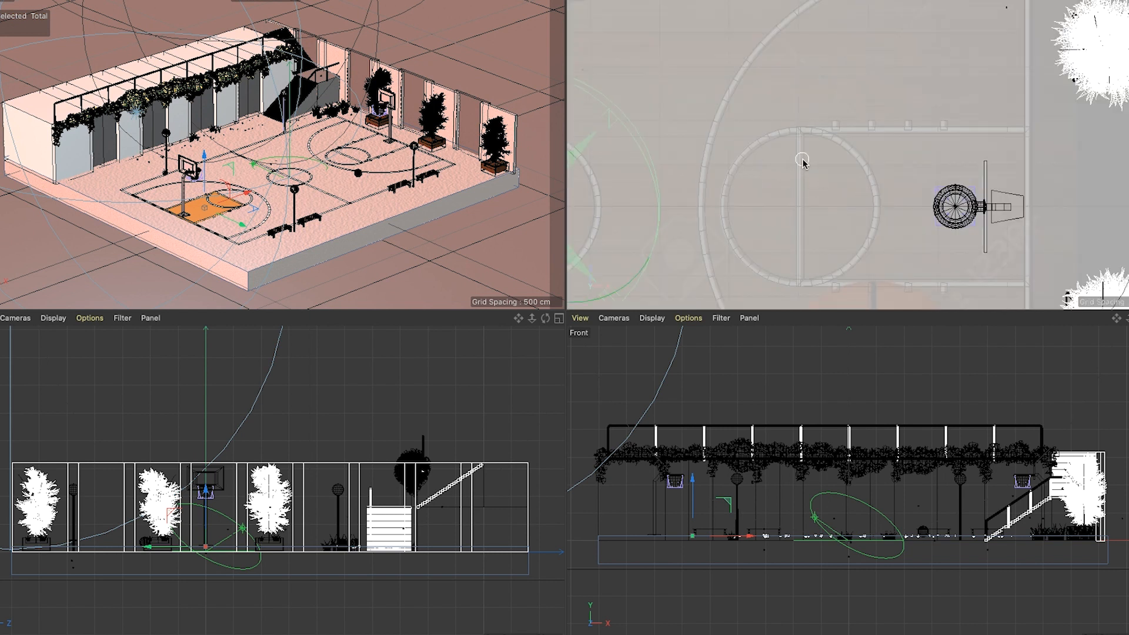
Enable the wooden floor reference image behind the free-throw lane spline in the Top viewport
{"action": "right_click", "coordinate": [799, 158]}
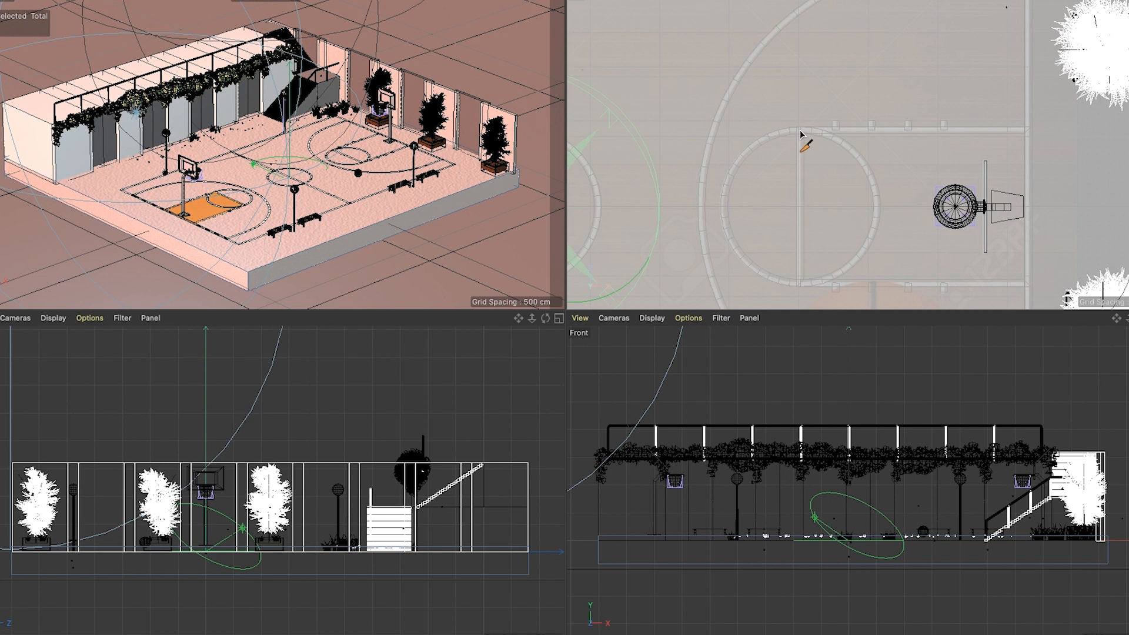
{"action": "left_click_drag", "start_coordinate": [802, 132], "coordinate": [1006, 131]}
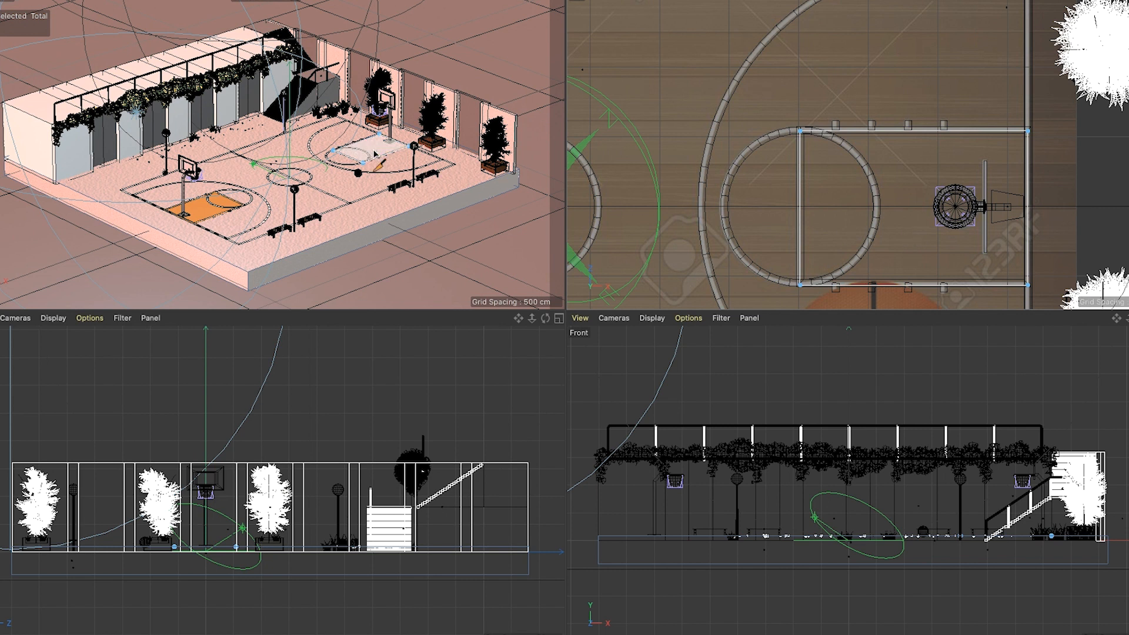
{"action": "mouse_move", "coordinate": [379, 149]}
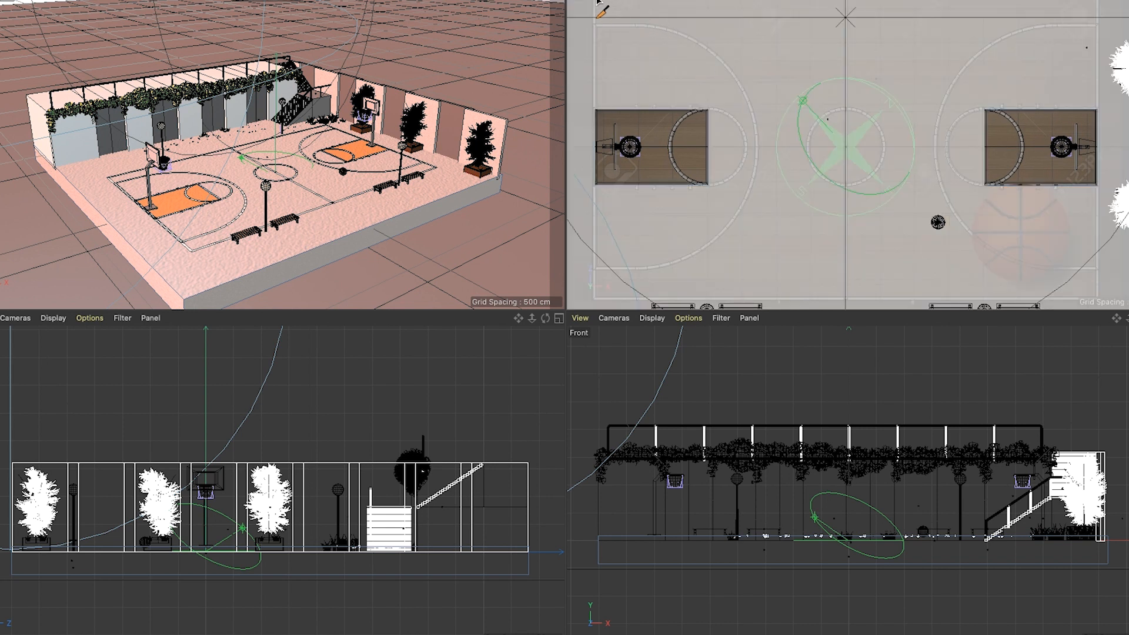
{"action": "mouse_move", "coordinate": [1091, 8]}
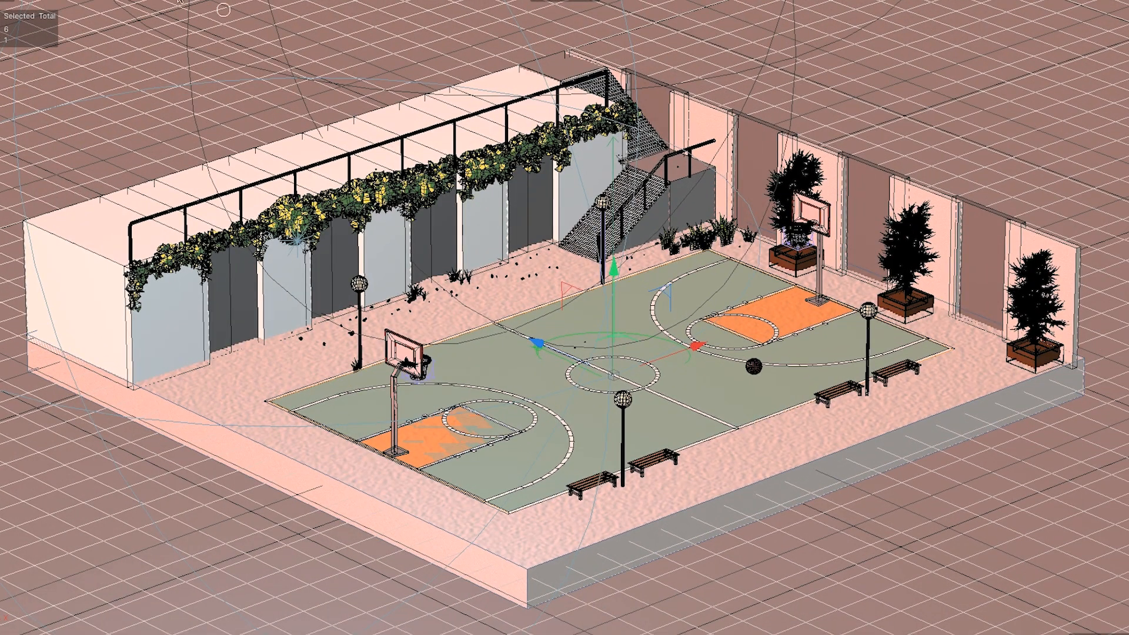
Start an Interactive Render Region (Cmd+R) previewing the shaded court in the Perspective view
{"action": "key", "text": "cmd+r"}
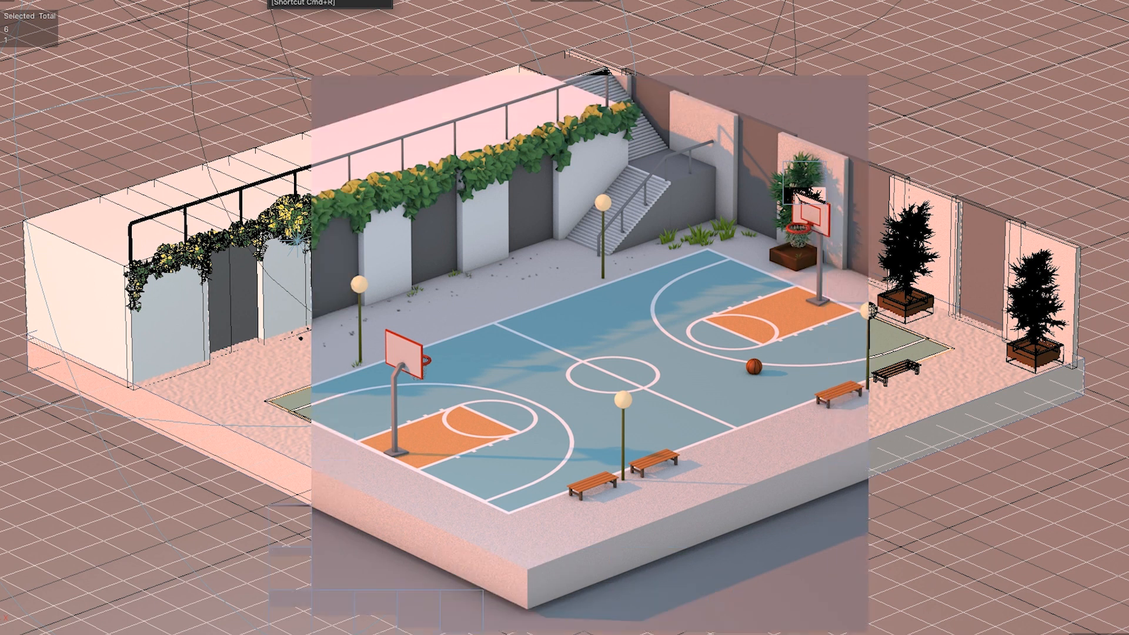